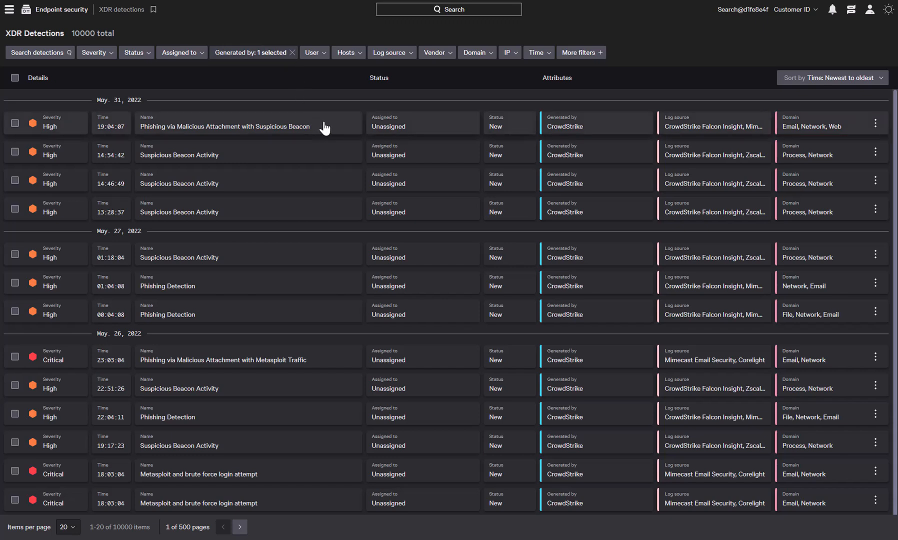
Show the side-panel summary of the high-severity beacon phishing detection from the detections list
{"action": "left_click", "coordinate": [224, 126]}
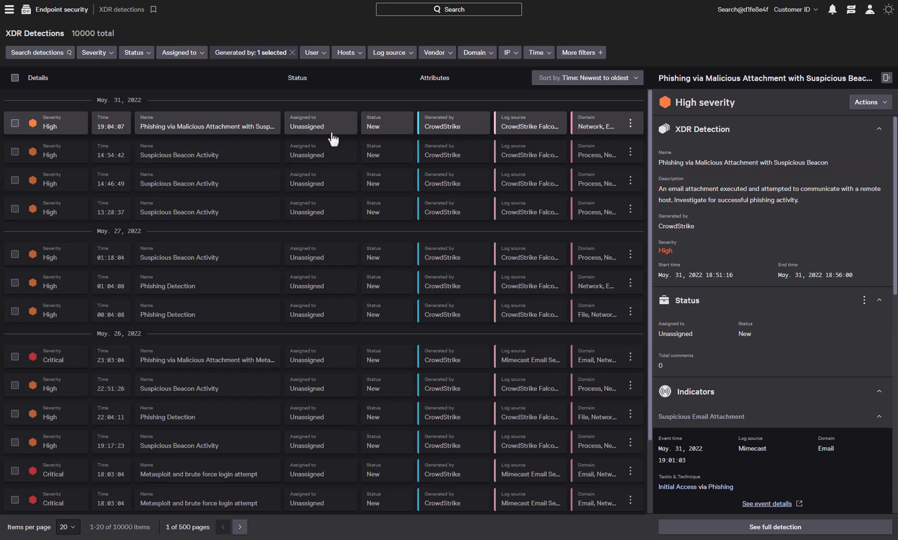
Bring up the full detection page listing its three indicators and two uncontained hosts
{"action": "left_click", "coordinate": [772, 525]}
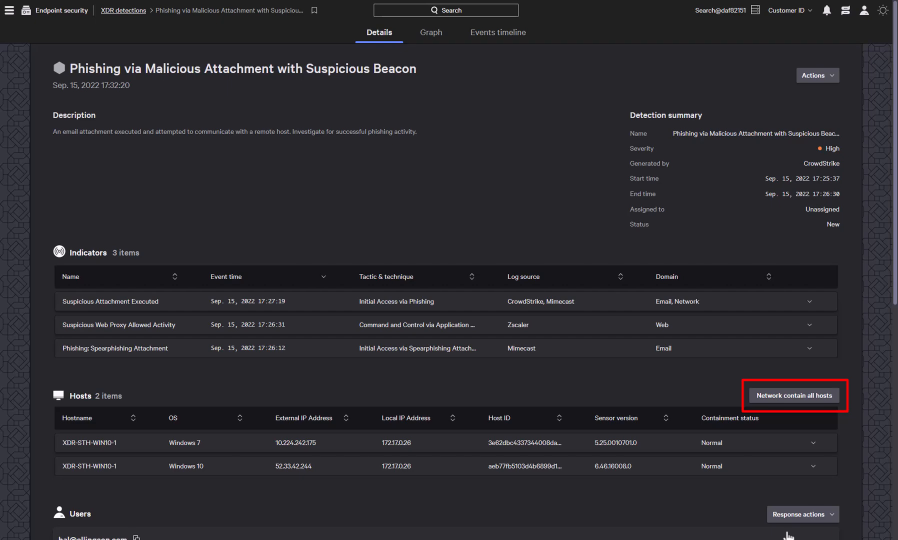
Review the affected user, four IP addresses and demo.vbs, then list the user's response actions
{"action": "scroll", "scroll_direction": "down", "scroll_amount": 3}
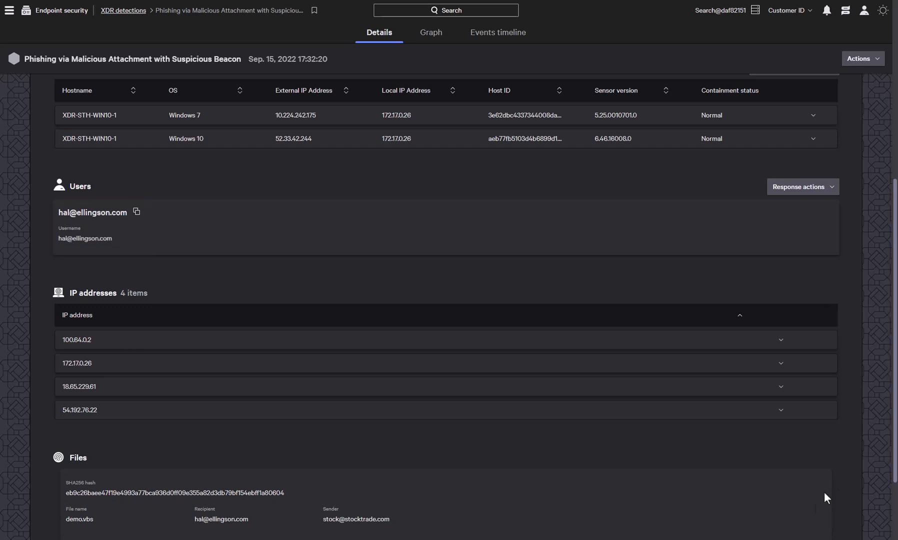
{"action": "left_click", "coordinate": [802, 186]}
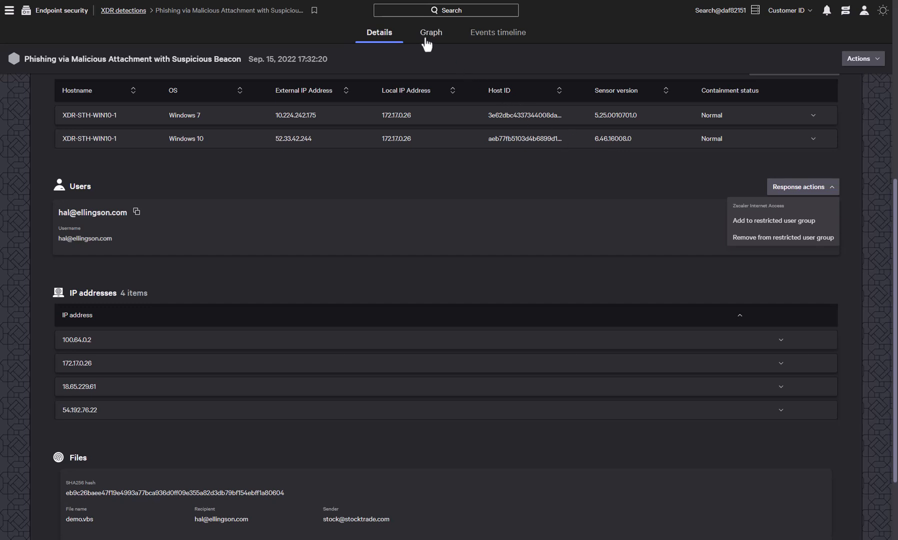
Display the entity graph with its 16-entity legend and the web indicators expanded
{"action": "left_click", "coordinate": [431, 32]}
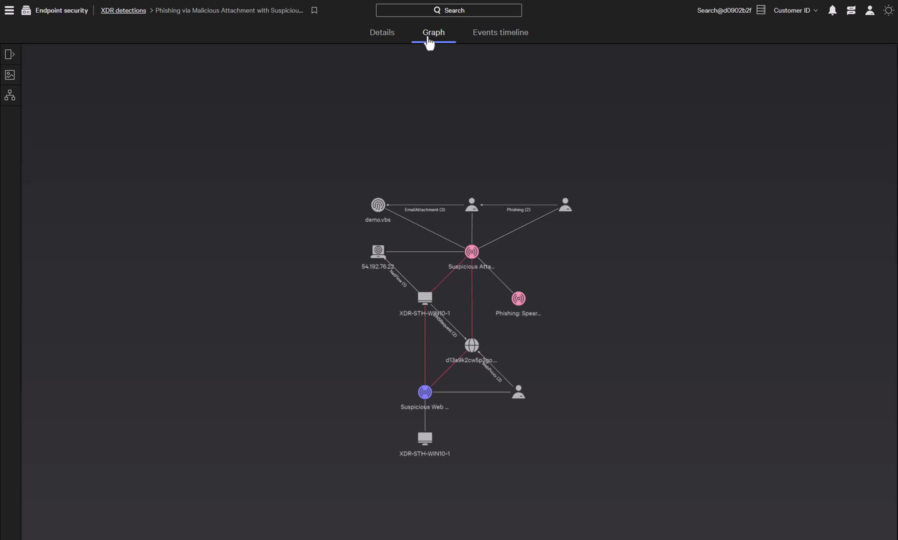
{"action": "mouse_move", "coordinate": [9, 54]}
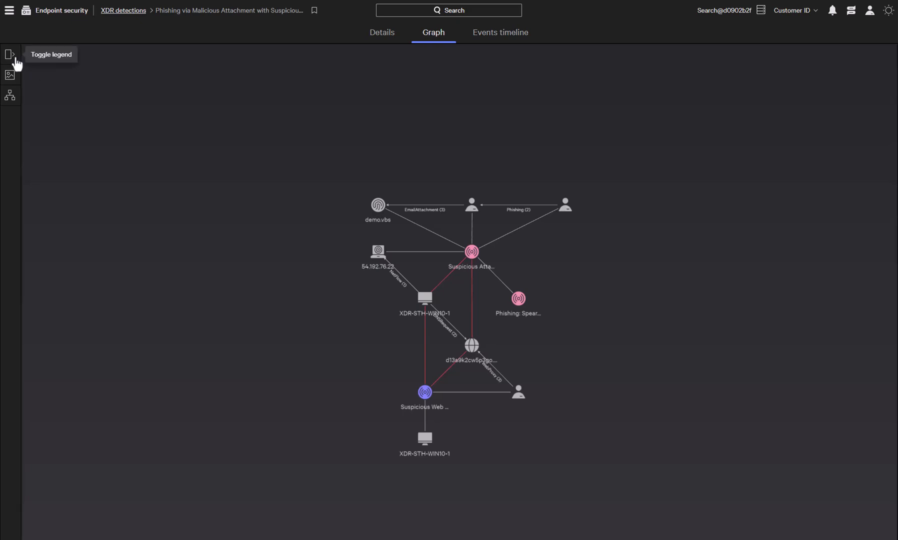
{"action": "left_click", "coordinate": [8, 54]}
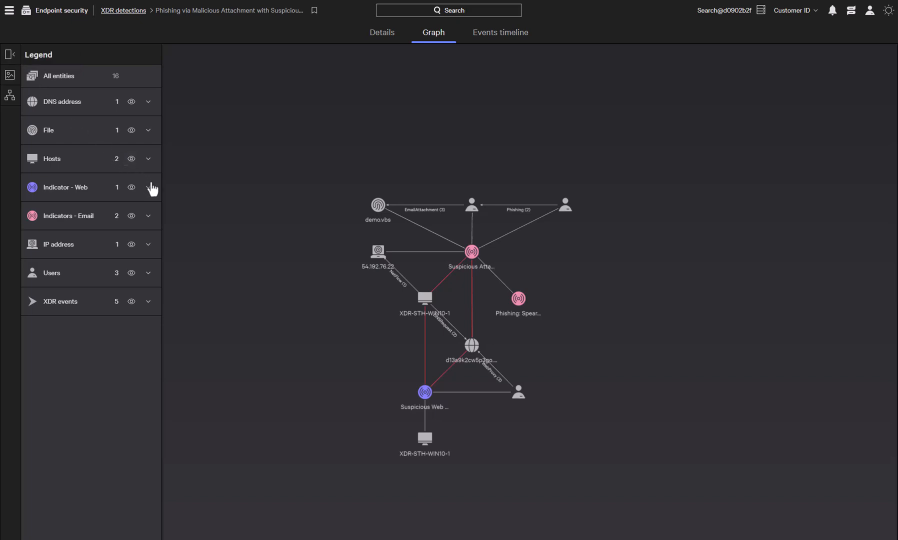
{"action": "left_click", "coordinate": [148, 187]}
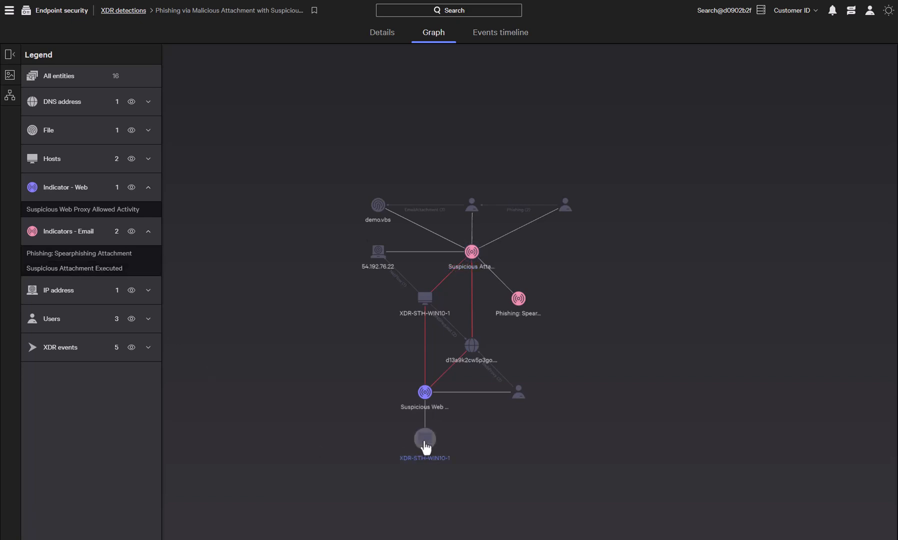
Inspect host XDR-STH-WIN10-1's details and its critical IMDS v1 misconfiguration
{"action": "left_click", "coordinate": [424, 440]}
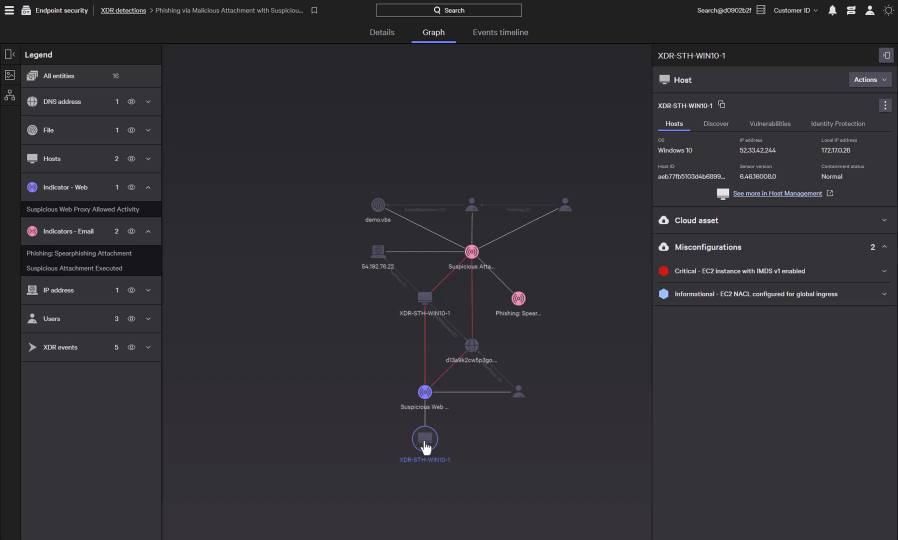
{"action": "mouse_move", "coordinate": [638, 382]}
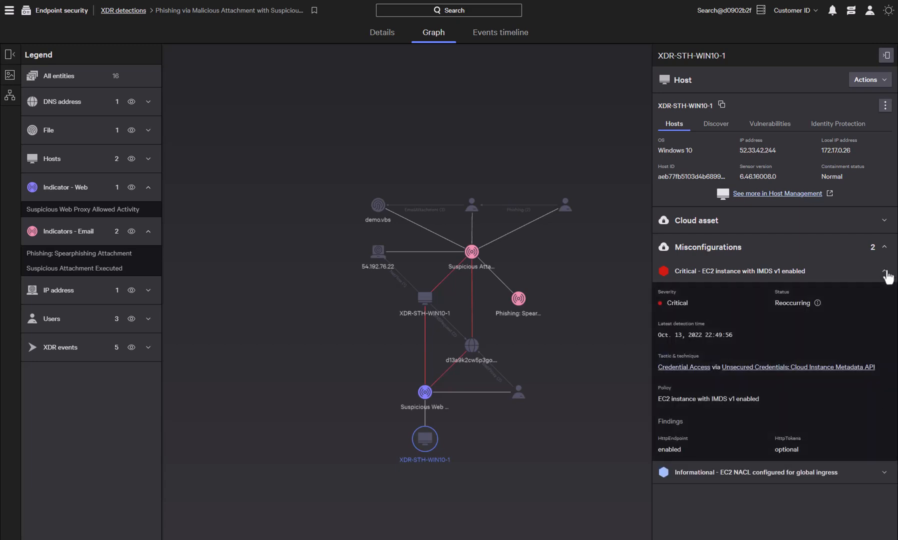
{"action": "left_click", "coordinate": [884, 271]}
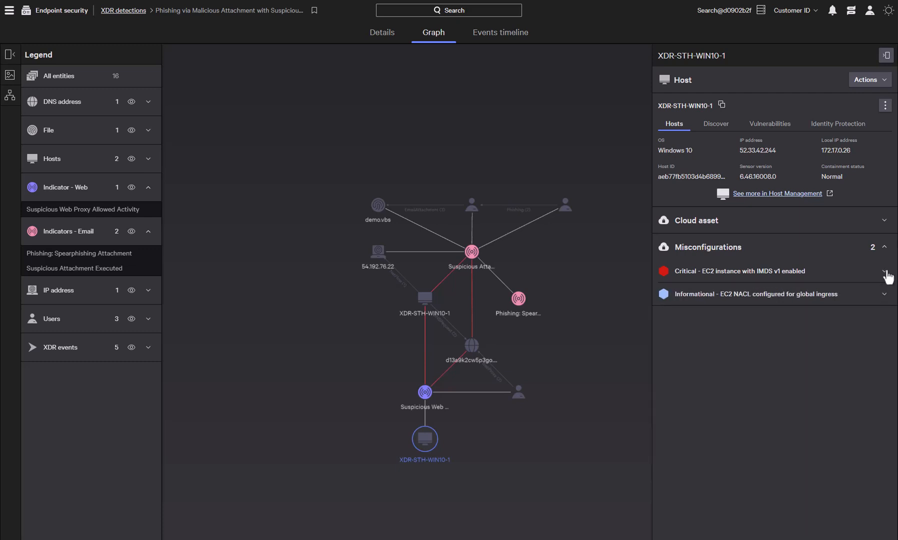
{"action": "left_click", "coordinate": [885, 105]}
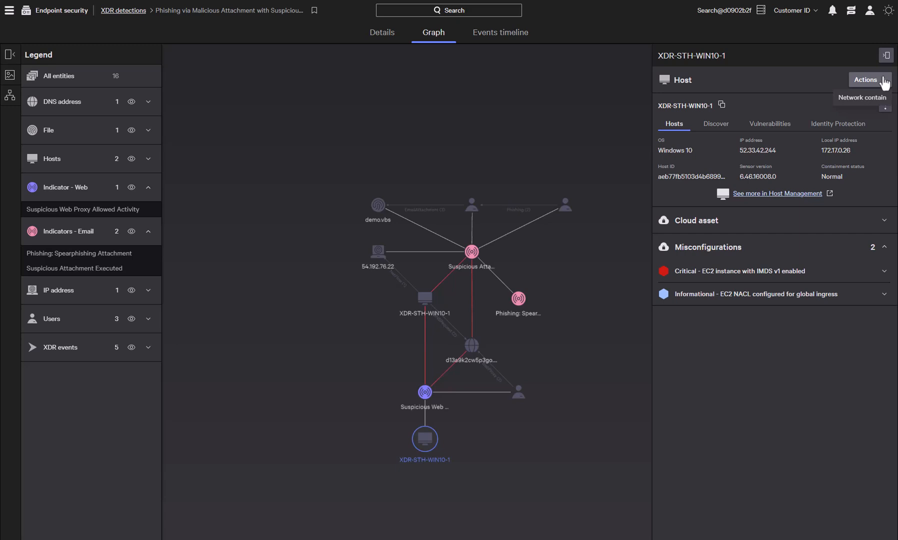
{"action": "mouse_move", "coordinate": [714, 129]}
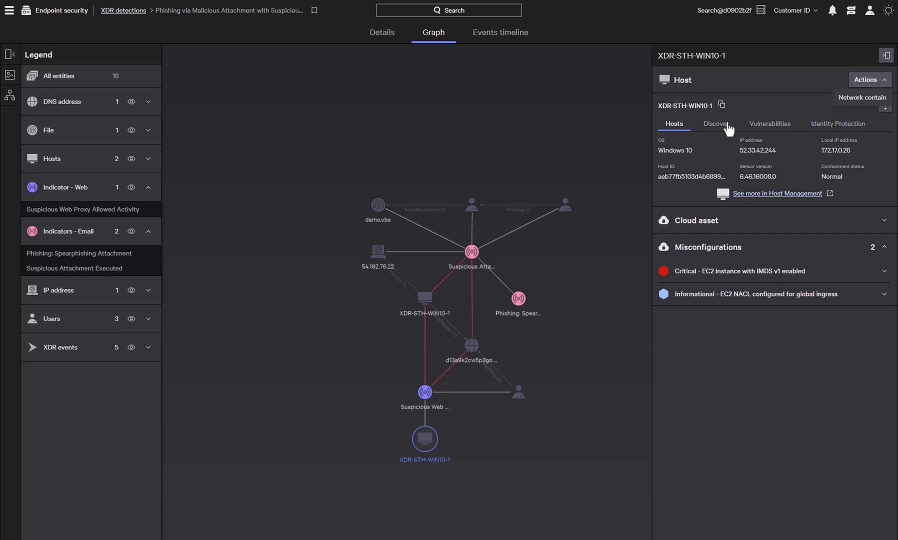
Review the host's Discover, Vulnerabilities and Identity Protection details, then list the five XDR event types
{"action": "left_click", "coordinate": [716, 123]}
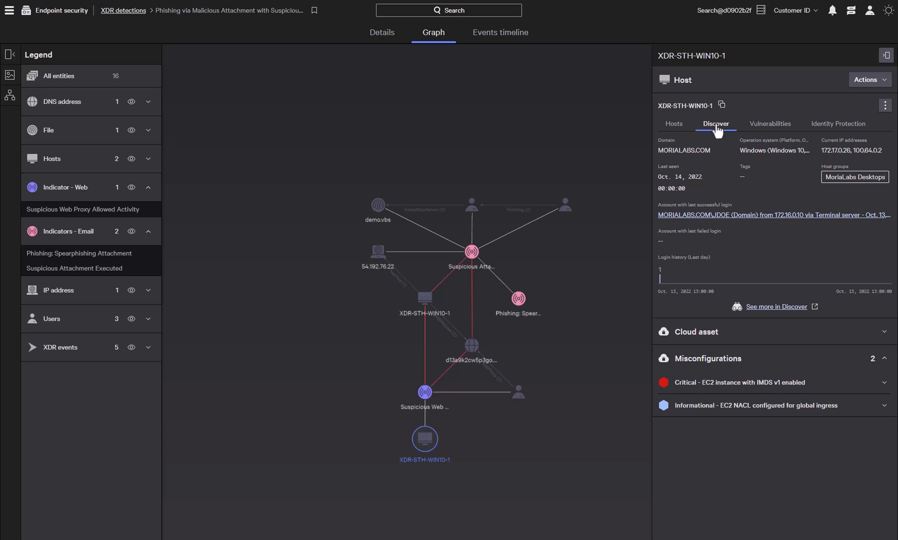
{"action": "left_click", "coordinate": [770, 123]}
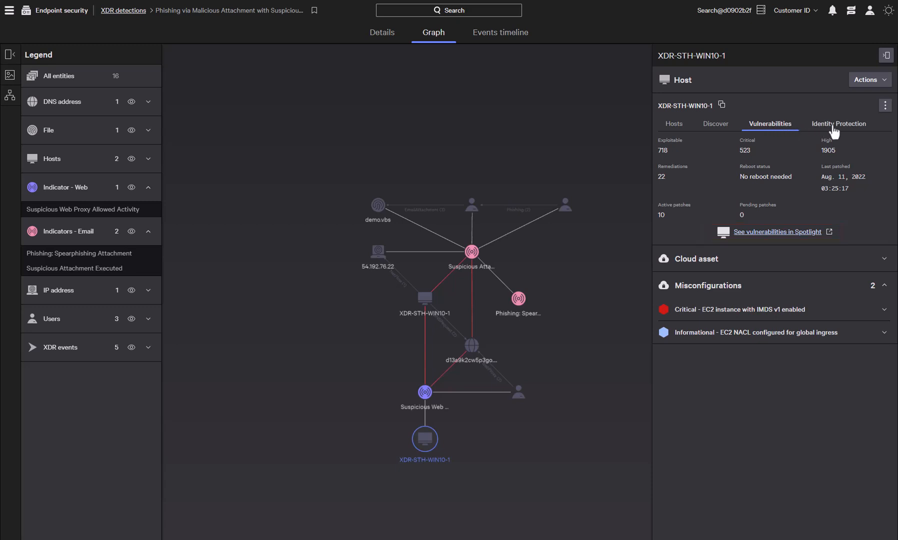
{"action": "left_click", "coordinate": [838, 123]}
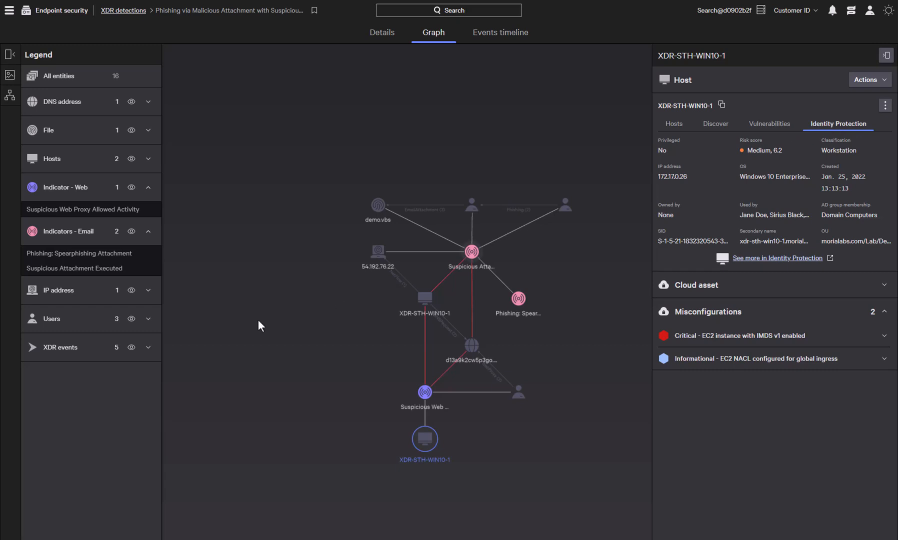
{"action": "left_click", "coordinate": [148, 347]}
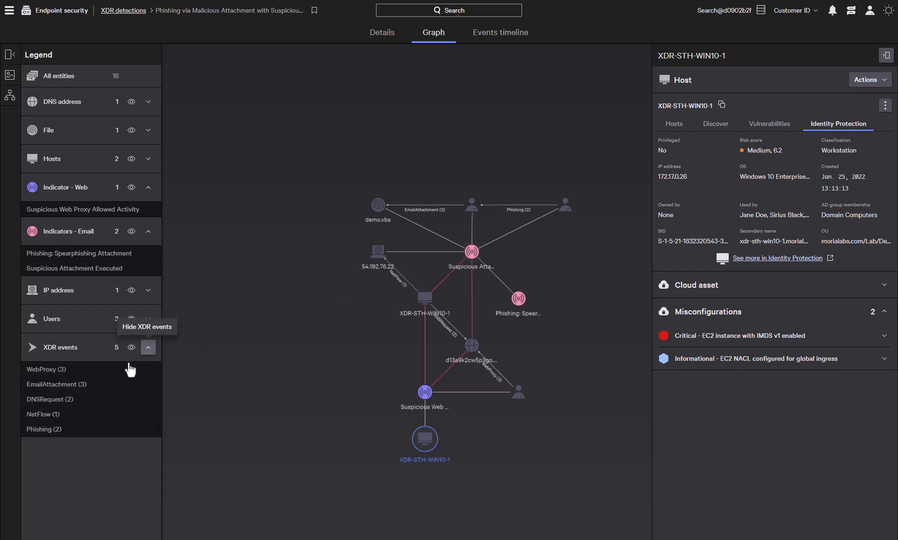
Inspect the EmailAttachment event (Stock Grant Letter.docm) and the d13a9k2cw5p3go.cloudfront.net DNS entity
{"action": "left_click", "coordinate": [56, 384]}
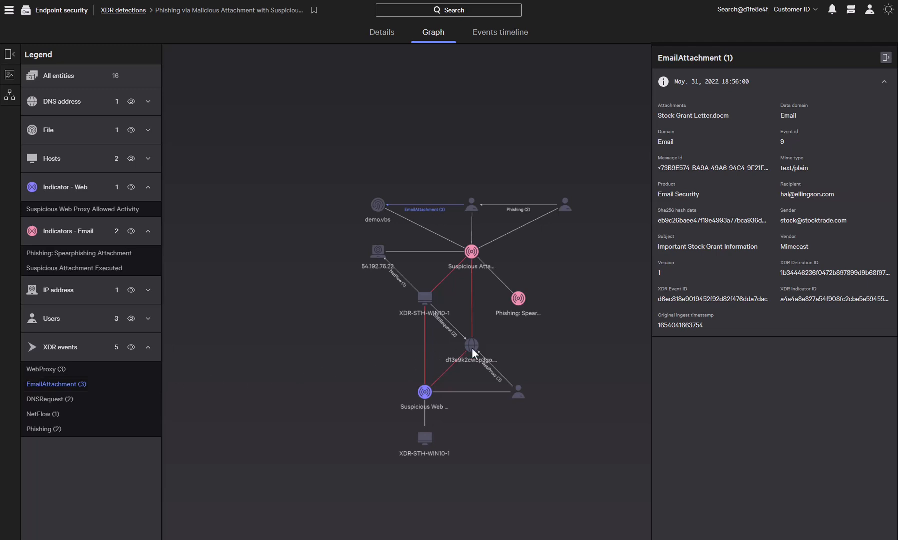
{"action": "left_click", "coordinate": [470, 346]}
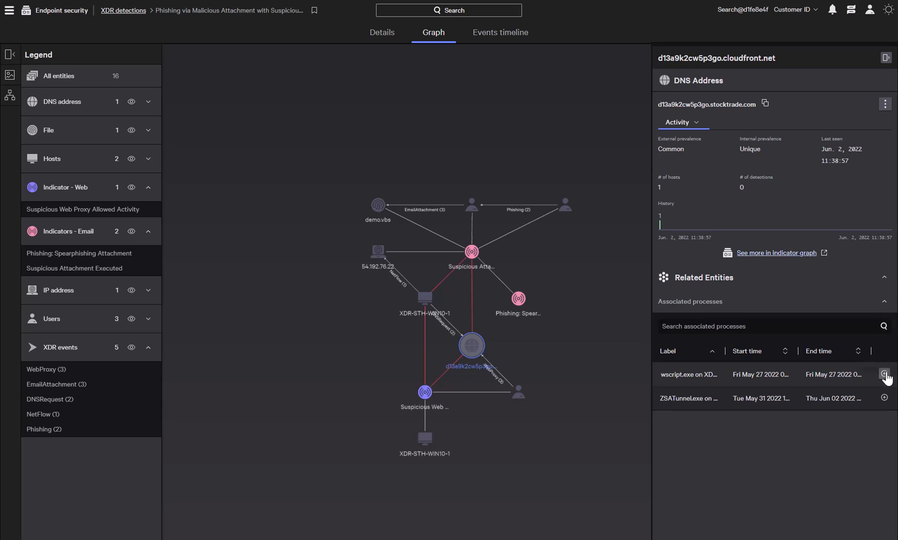
Add wscript.exe to the graph and view its process details with parent winword.exe
{"action": "left_click", "coordinate": [884, 373]}
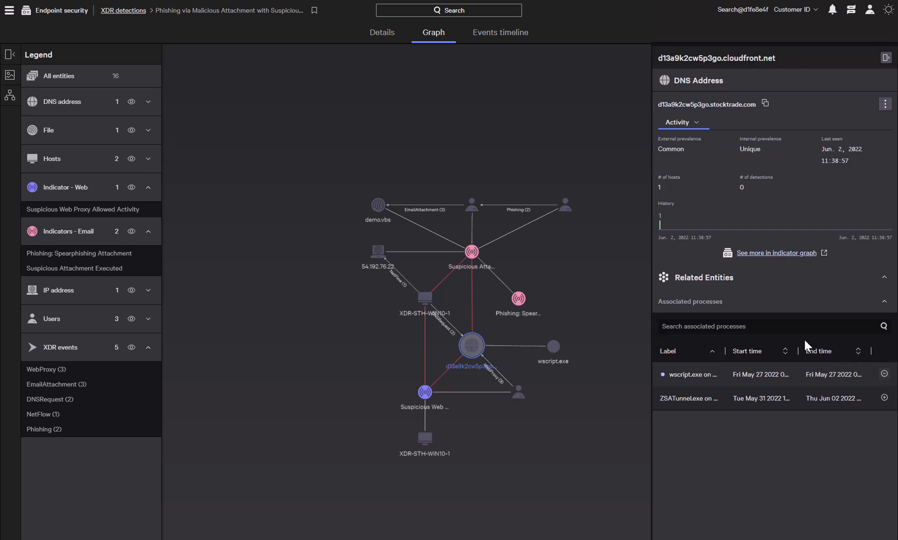
{"action": "left_click", "coordinate": [553, 347]}
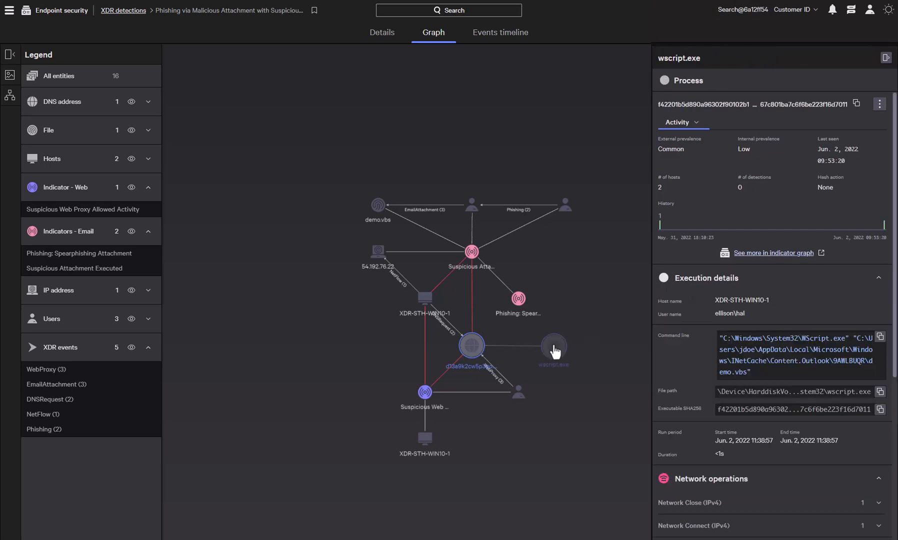
{"action": "scroll", "scroll_direction": "down", "scroll_amount": 3}
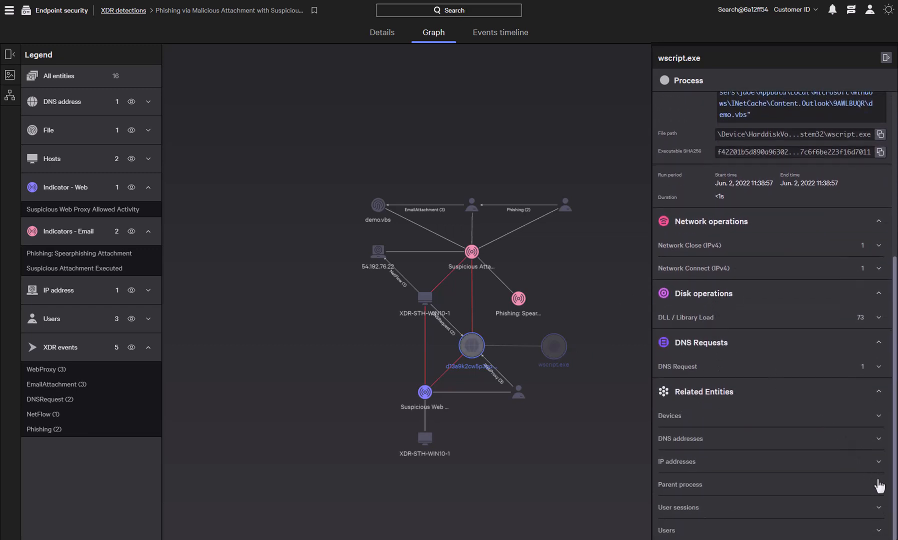
{"action": "left_click", "coordinate": [680, 484]}
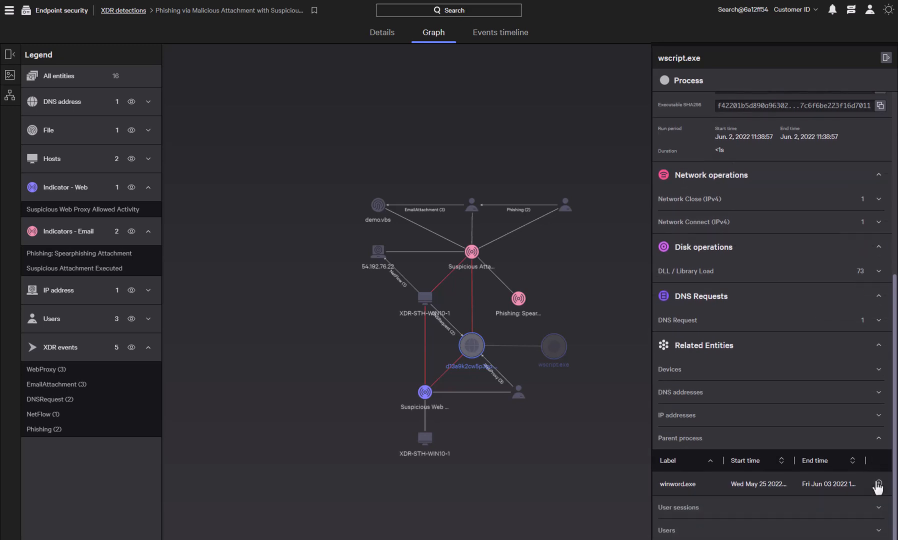
{"action": "mouse_move", "coordinate": [842, 484]}
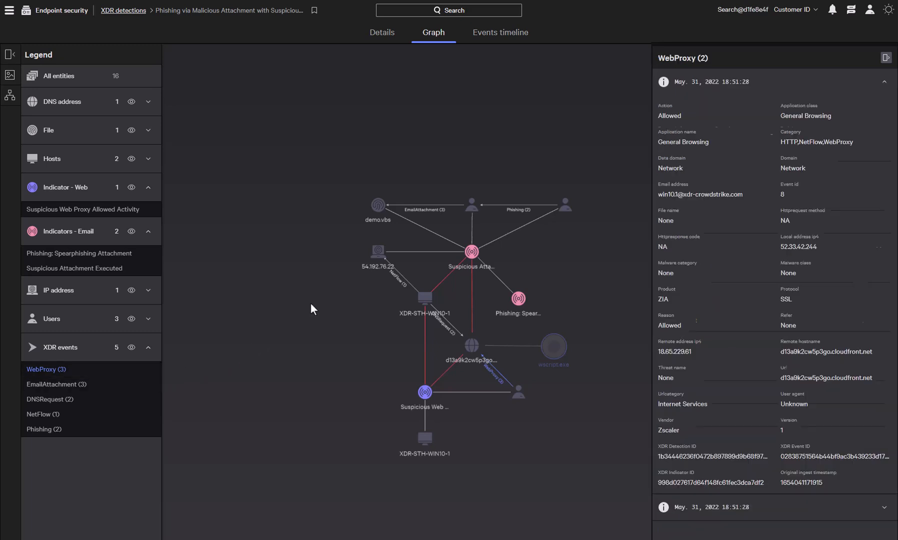
View remote IP 18.65.229.61 and the Suspicious Web Proxy Allowed Activity indicator's Command and Control details
{"action": "left_click", "coordinate": [376, 251]}
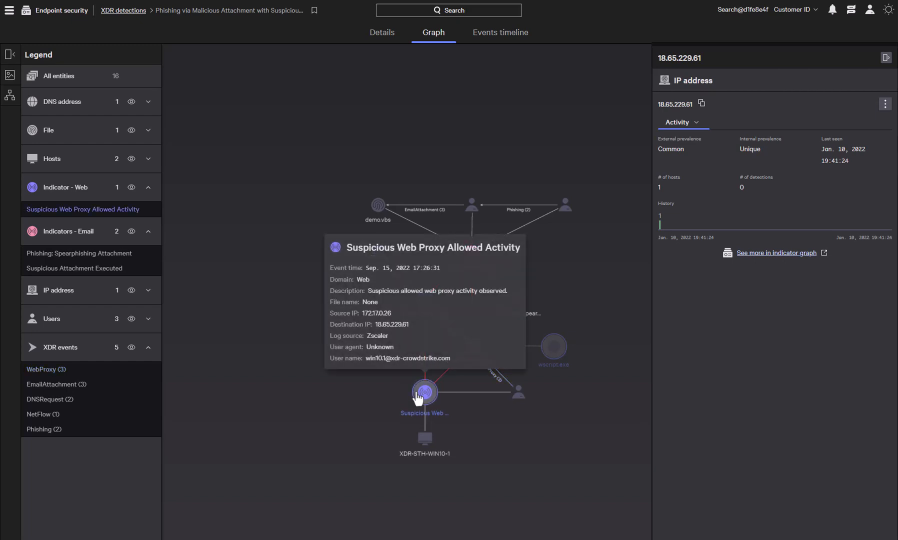
{"action": "left_click", "coordinate": [424, 392]}
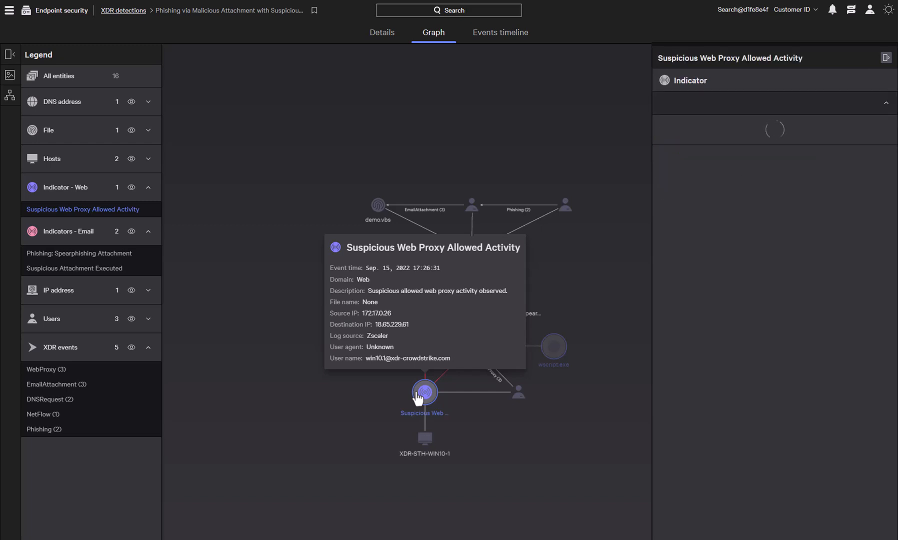
{"action": "left_click", "coordinate": [424, 392]}
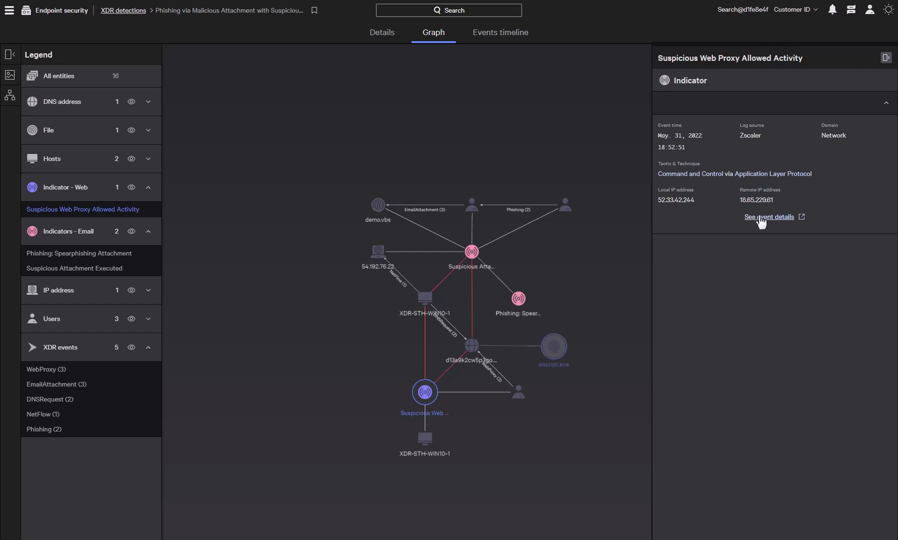
Show the raw SuspiciousWebProxyAllowedActivityIndicator event in event search by its XDR indicator ID
{"action": "left_click", "coordinate": [769, 216]}
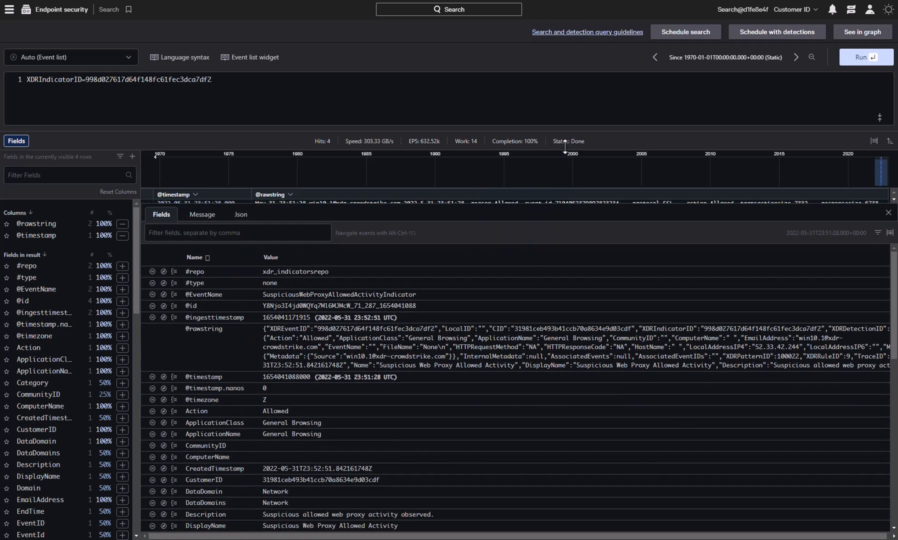
{"action": "mouse_move", "coordinate": [572, 213]}
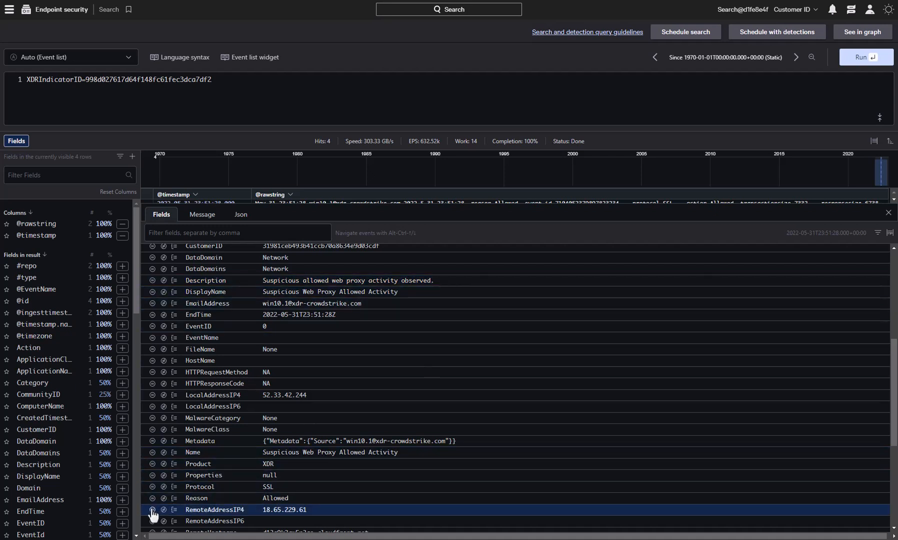
Filter events on RemoteAddressIP4 = 18.65.229.61 and run the search, returning 20 hits
{"action": "left_click", "coordinate": [152, 510]}
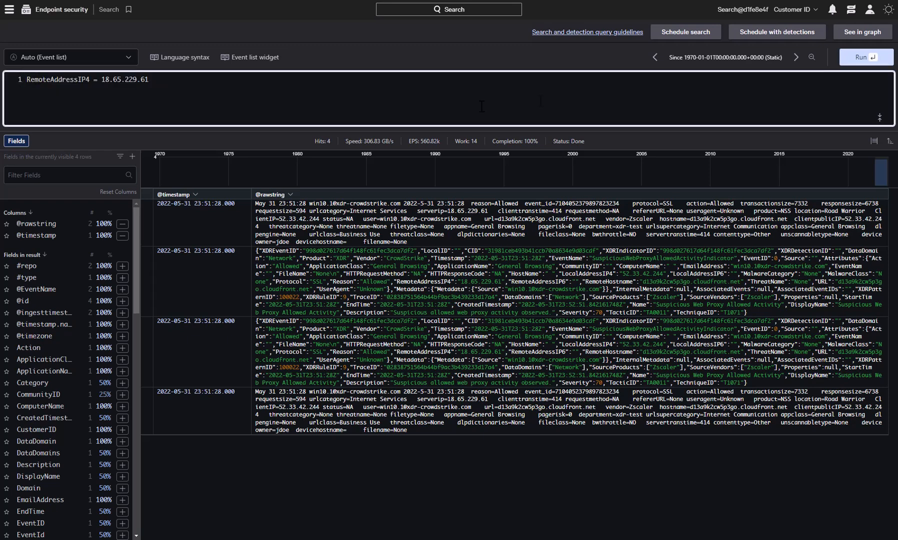
{"action": "left_click", "coordinate": [866, 56]}
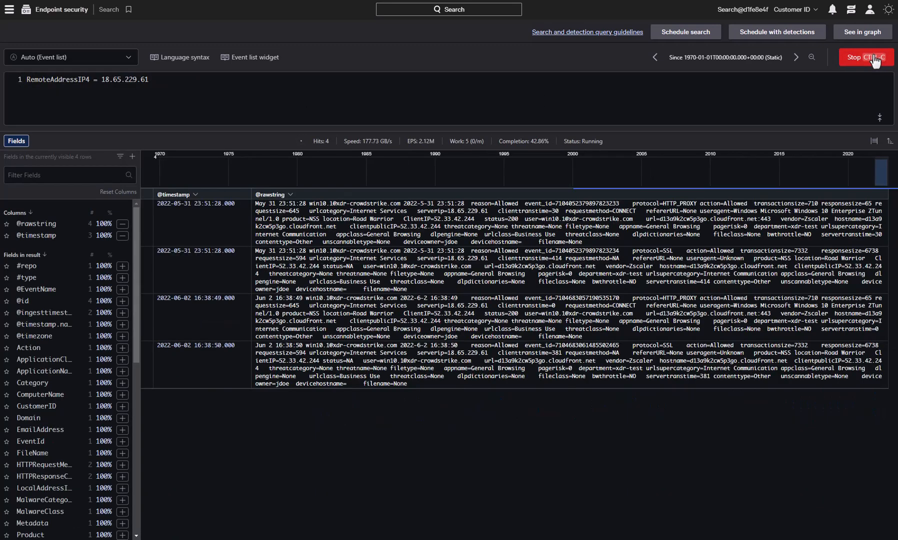
{"action": "left_click", "coordinate": [866, 57]}
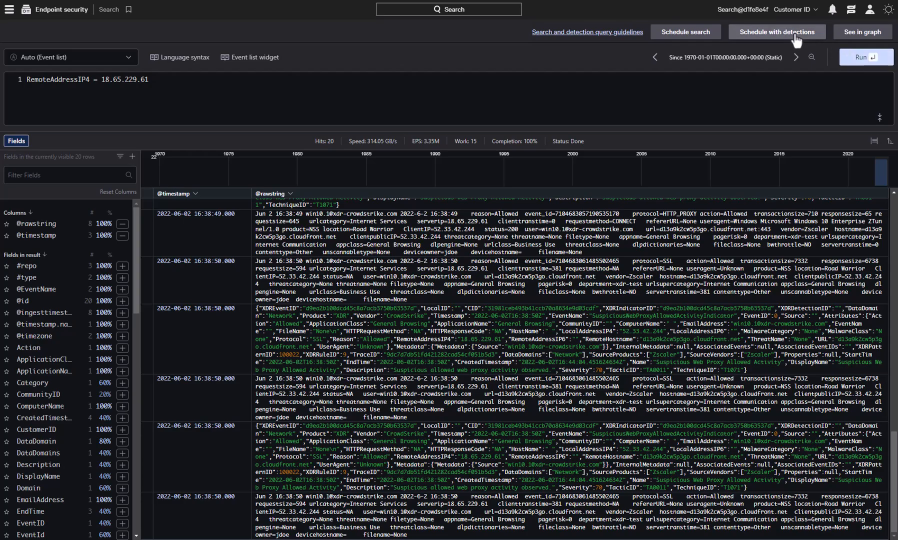
Schedule the query as detection 'Suspicious connection to C&C Server' with High severity
{"action": "left_click", "coordinate": [776, 31]}
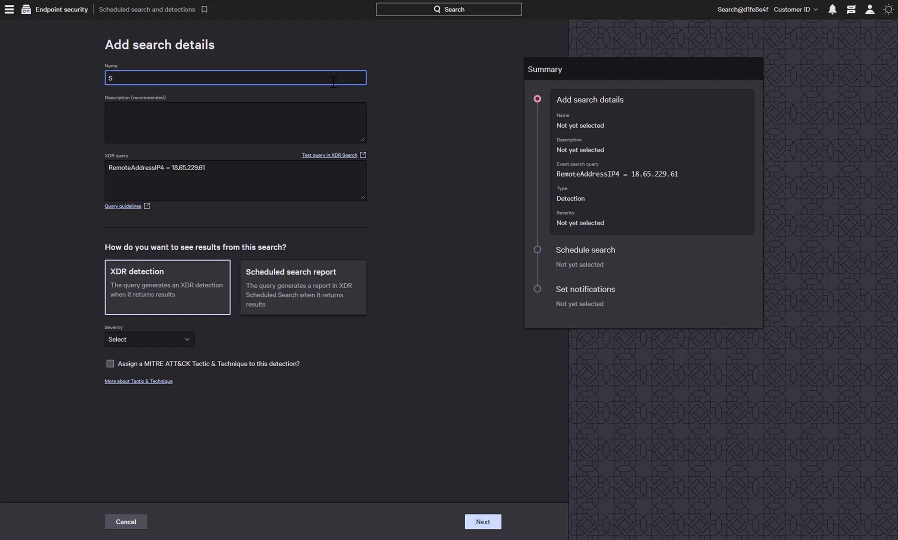
{"action": "type", "text": "uspicious connection to C&C"}
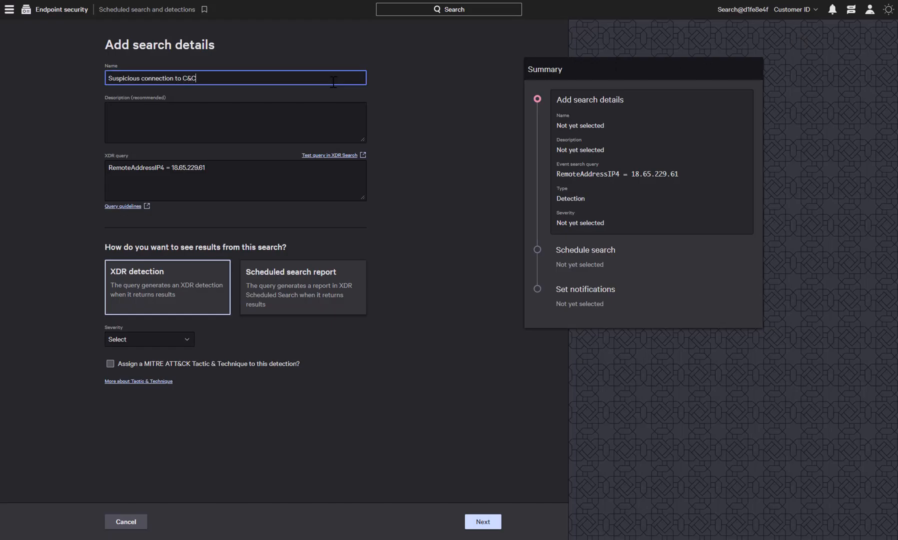
{"action": "left_click", "coordinate": [149, 339]}
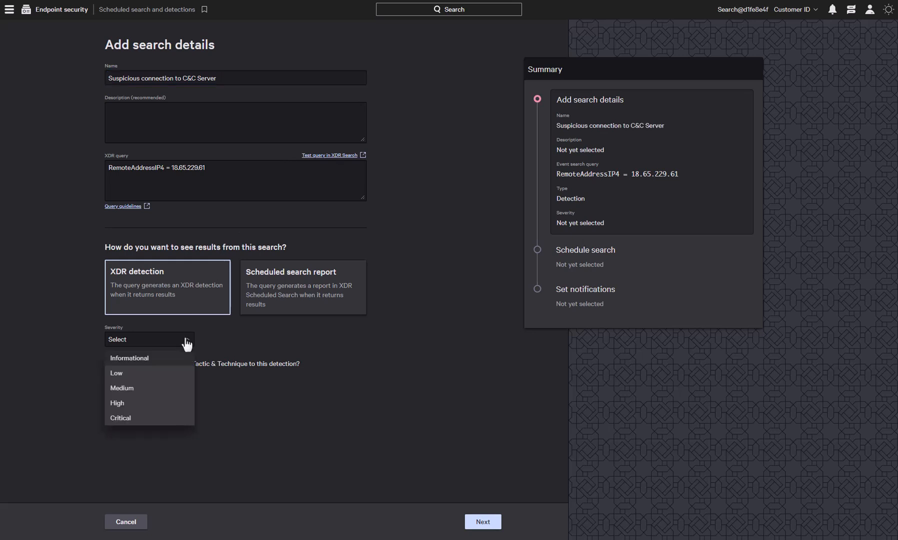
{"action": "left_click", "coordinate": [117, 403]}
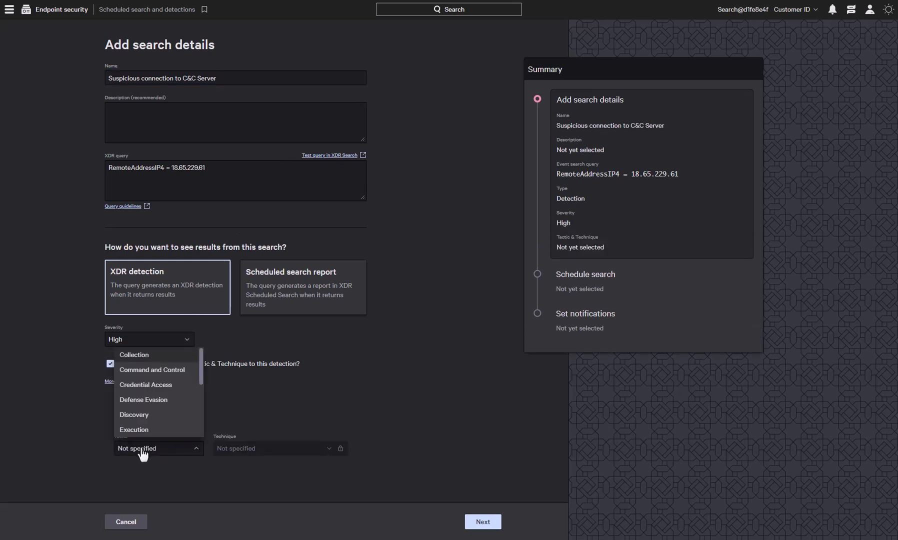
Tag it MITRE ATT&CK Command and Control and advance to the notification settings
{"action": "left_click", "coordinate": [152, 369]}
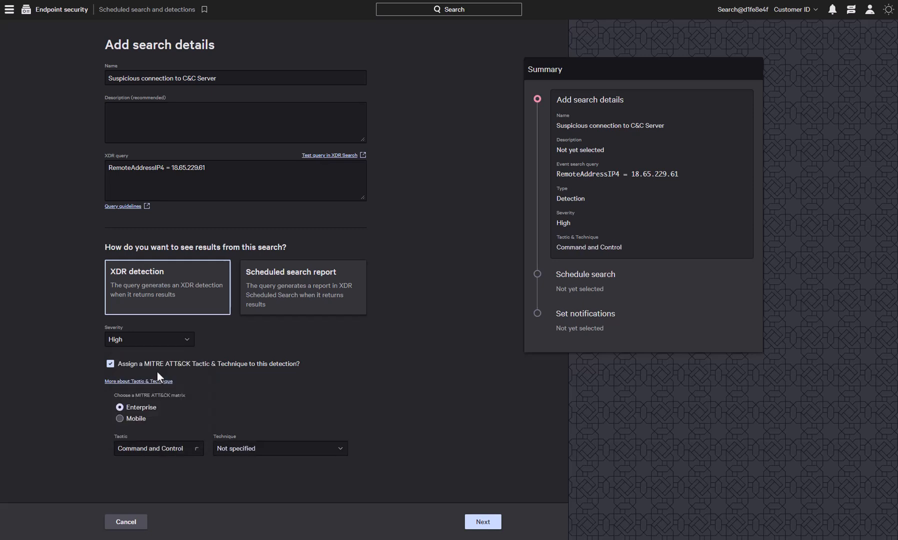
{"action": "left_click", "coordinate": [280, 448]}
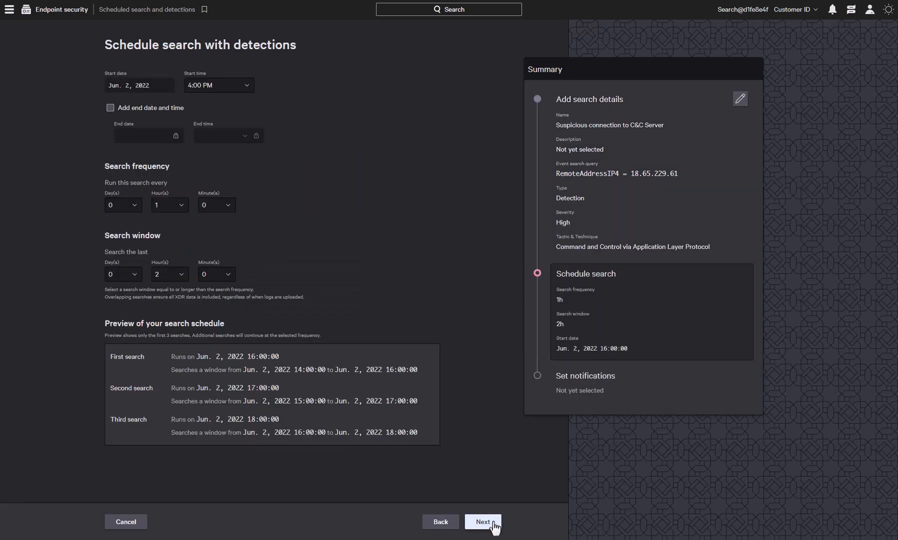
{"action": "left_click", "coordinate": [487, 521]}
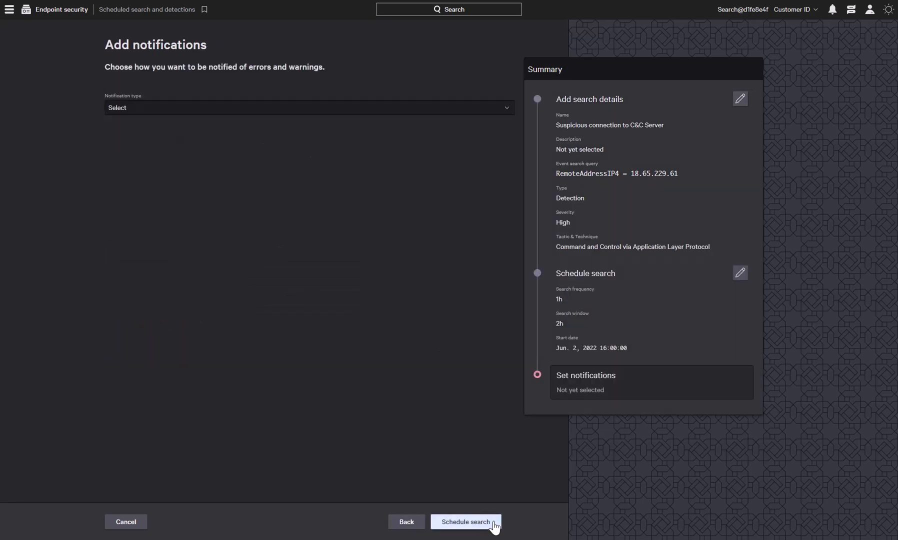
{"action": "left_click", "coordinate": [308, 107]}
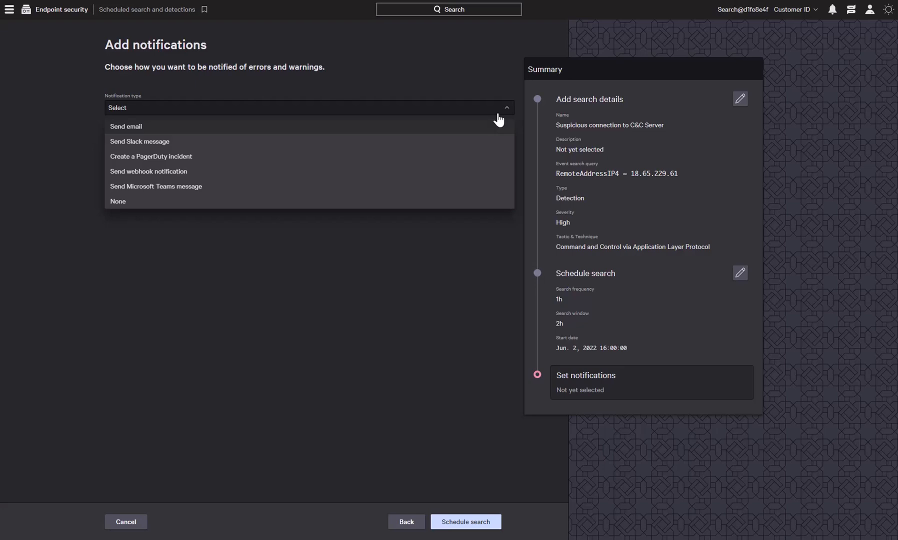
{"action": "left_click", "coordinate": [125, 126]}
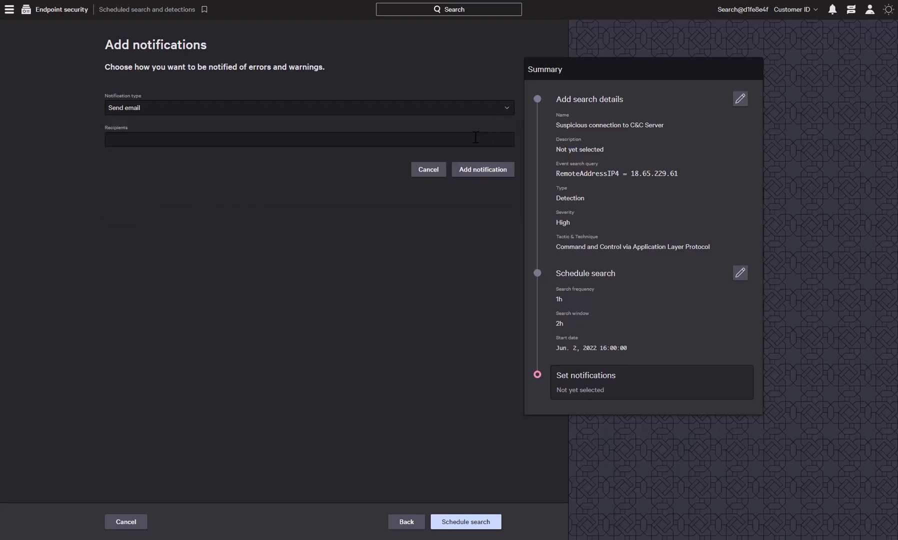
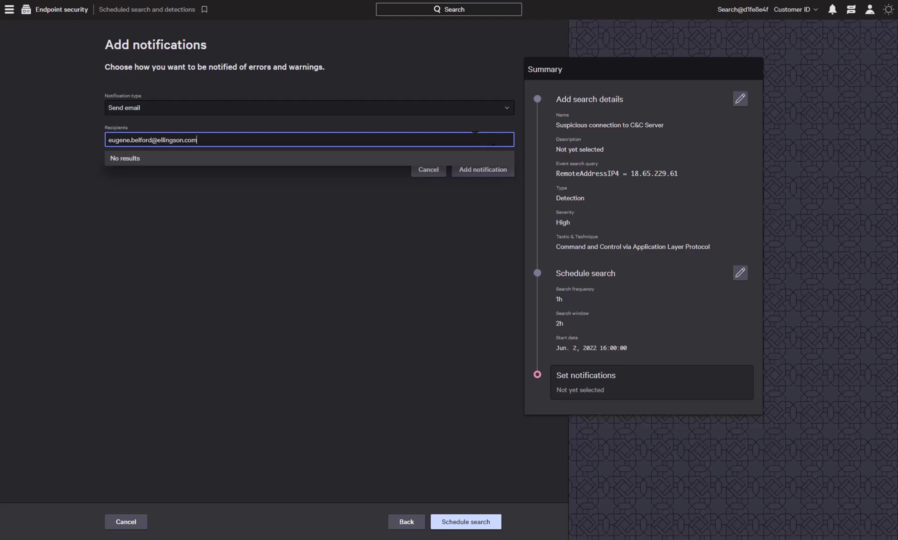
{"action": "left_click", "coordinate": [483, 169]}
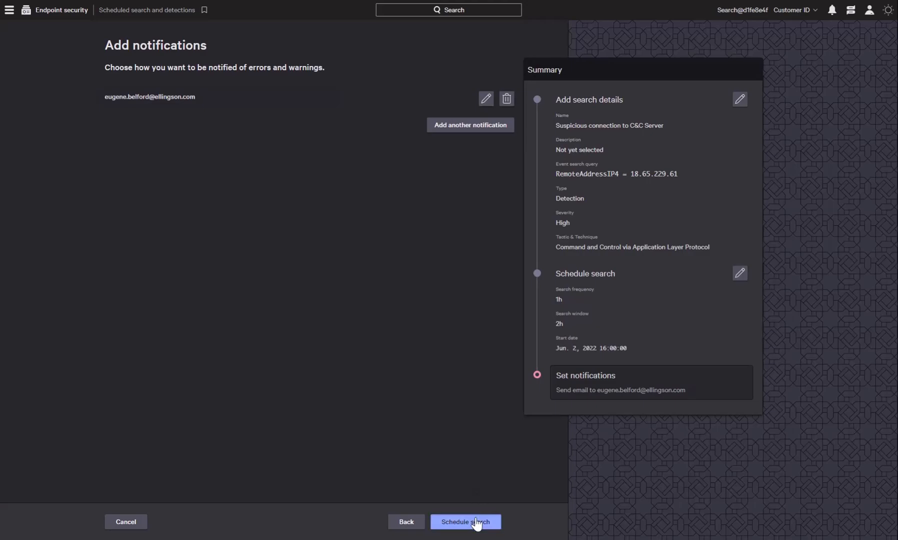
Save the scheduled search so the detection appears active, hourly, in the list
{"action": "left_click", "coordinate": [466, 535]}
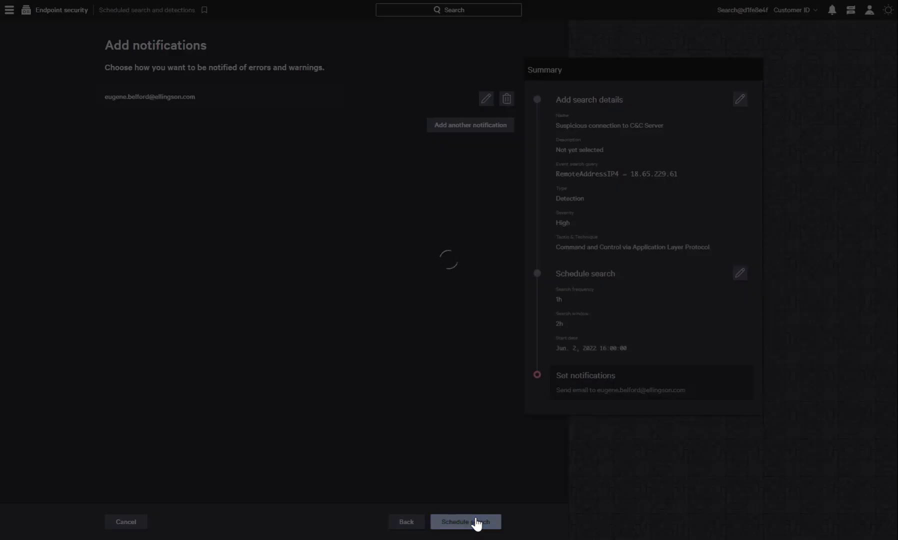
{"action": "left_click", "coordinate": [466, 521]}
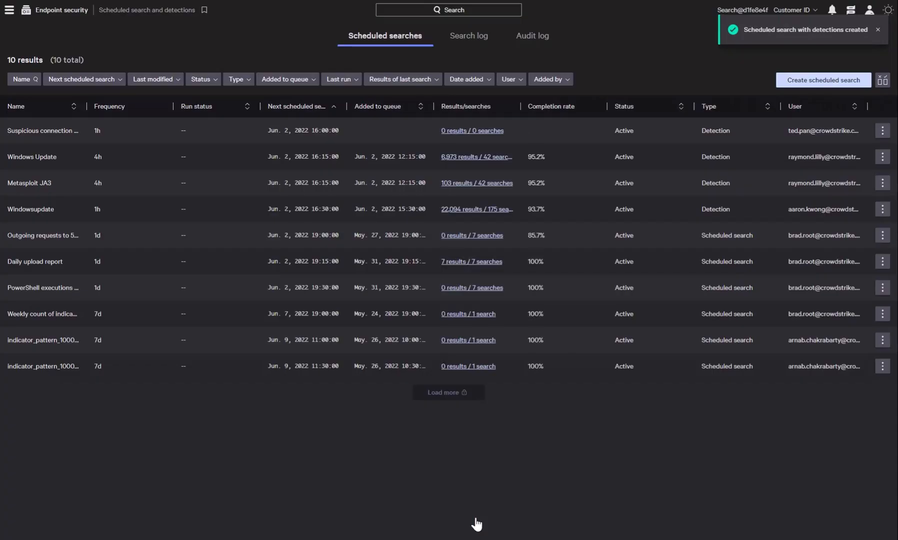